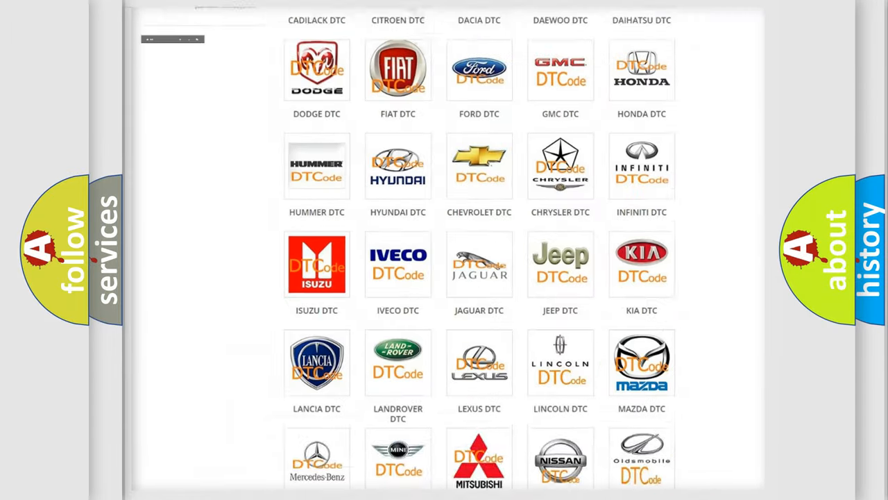
Open the Saturn DTC tile and scroll through the Saturn trouble code list
scroll(up, 3)
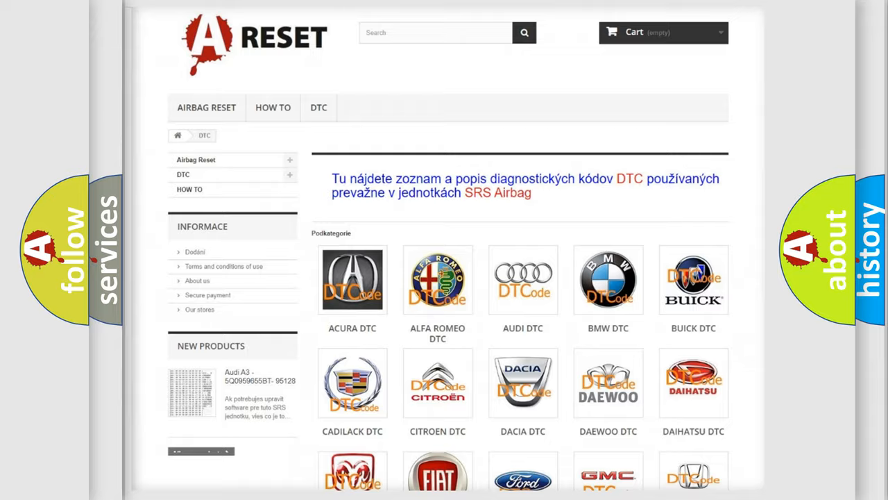
scroll(down, 3)
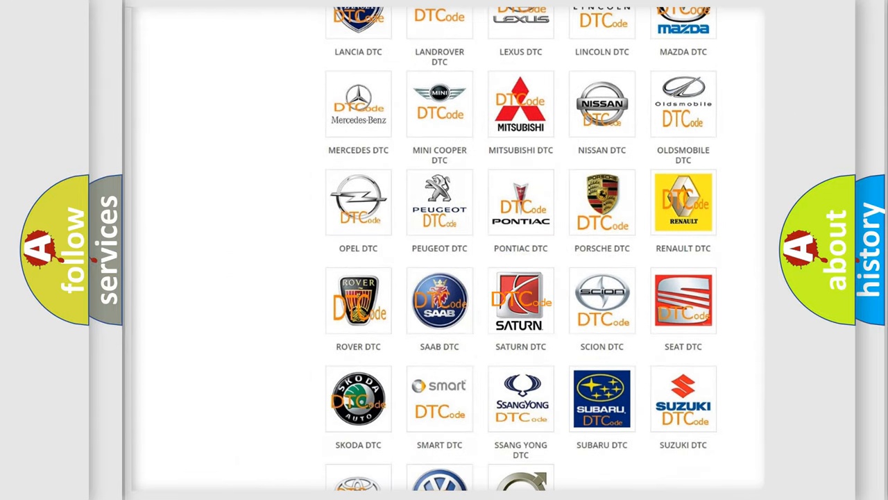
click(520, 300)
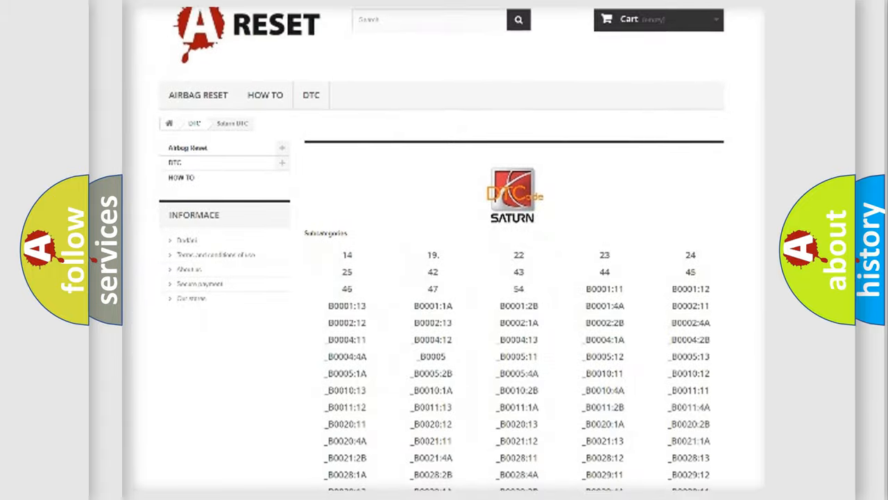
scroll(down, 3)
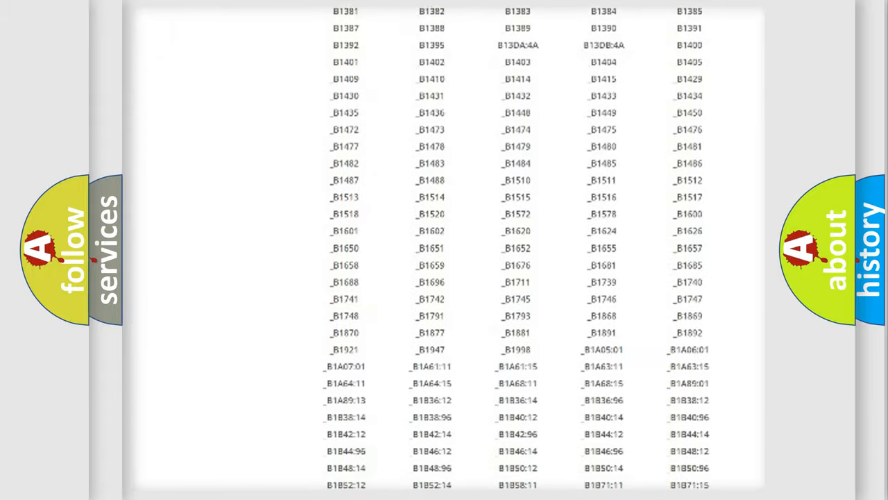
scroll(up, 3)
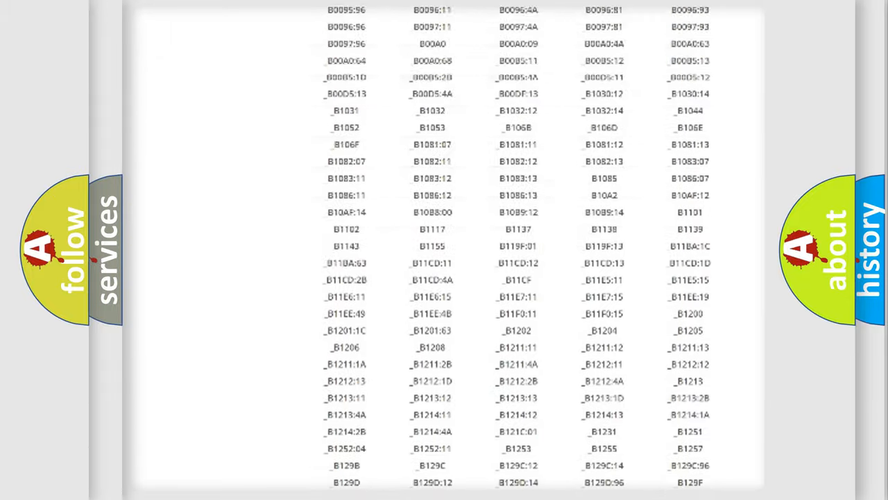
scroll(up, 3)
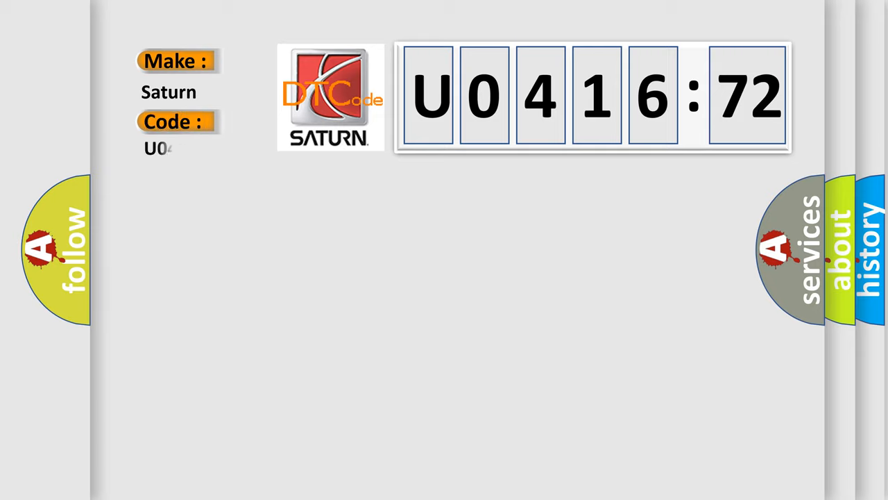
Enter 41672 after U0 in the Code field to show Saturn code U041672
text(41672)
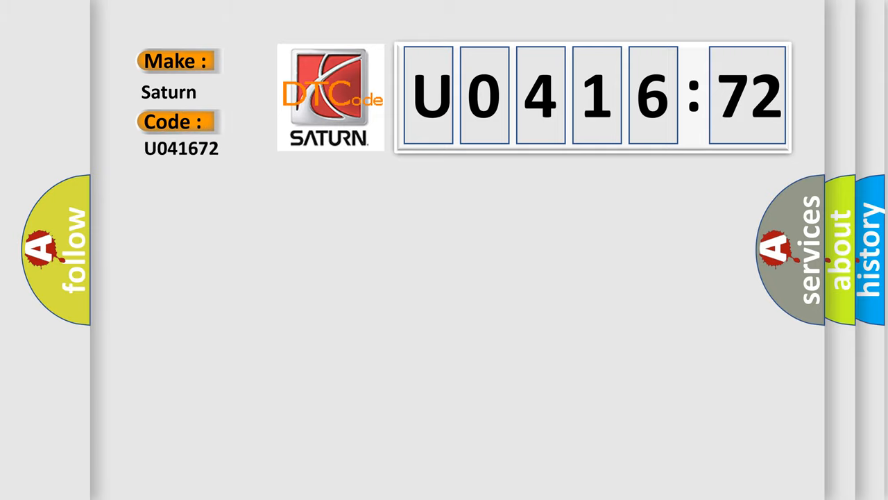